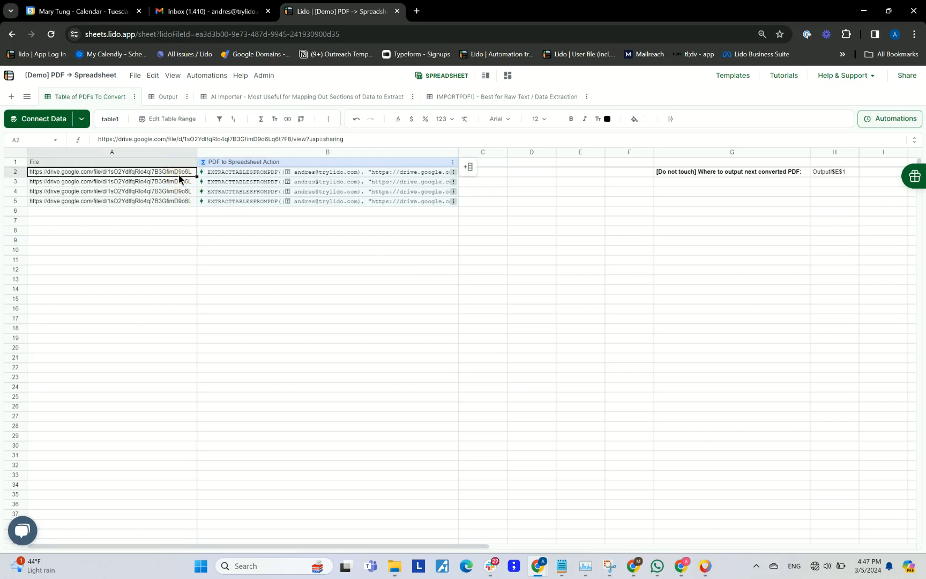
# Run the PDF-to-spreadsheet extraction column on the four listed PDF links.
pyautogui.moveTo(111, 172); pyautogui.dragTo(110, 201)
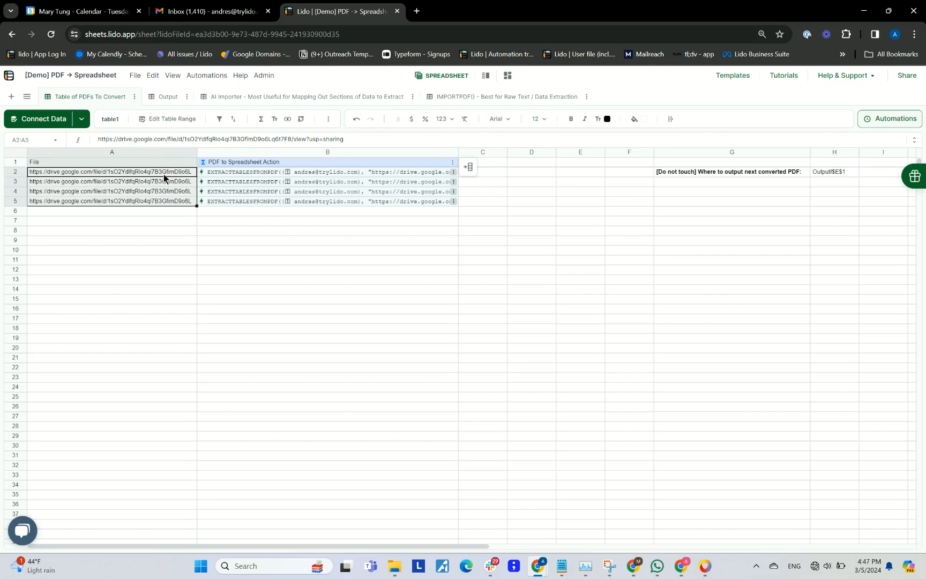
pyautogui.click(111, 171)
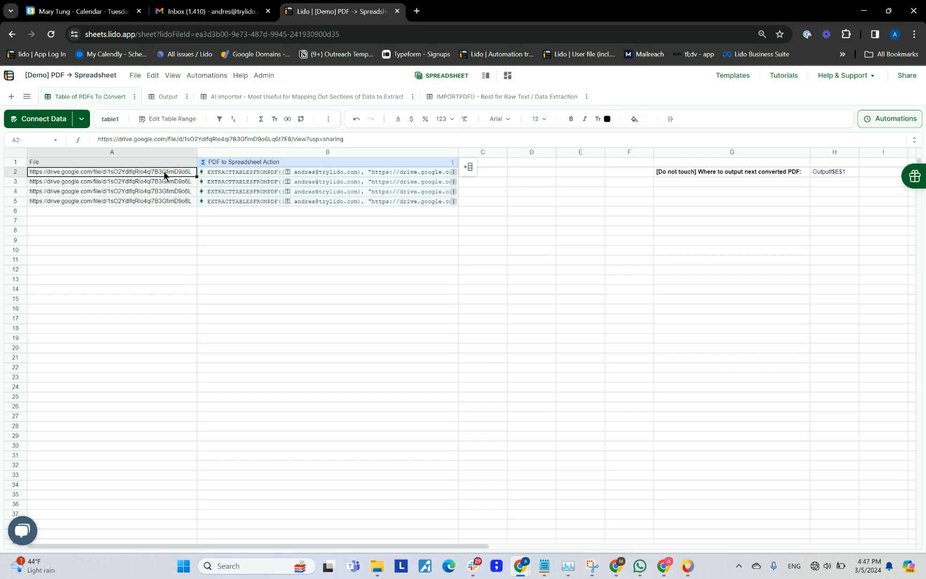
pyautogui.moveTo(252, 179)
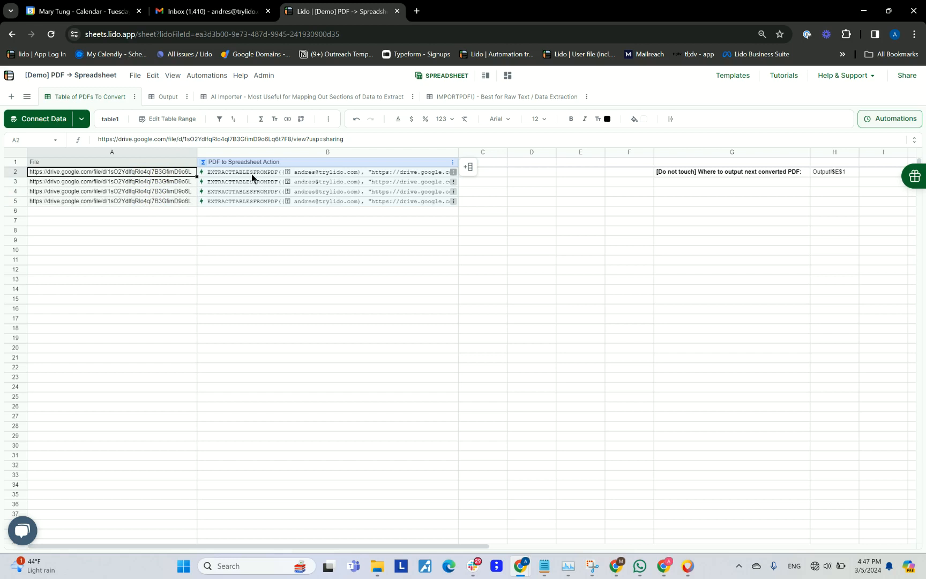
pyautogui.click(327, 172)
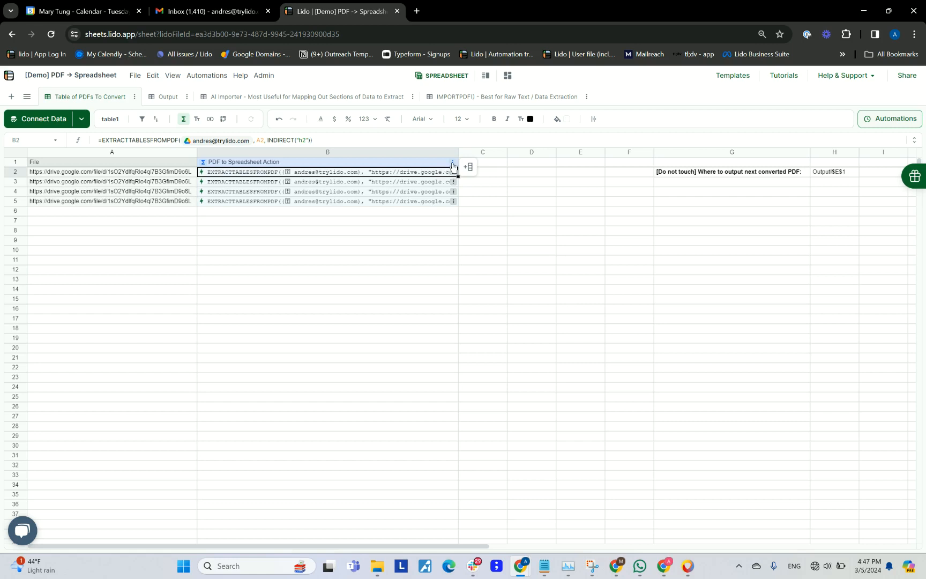
pyautogui.click(452, 165)
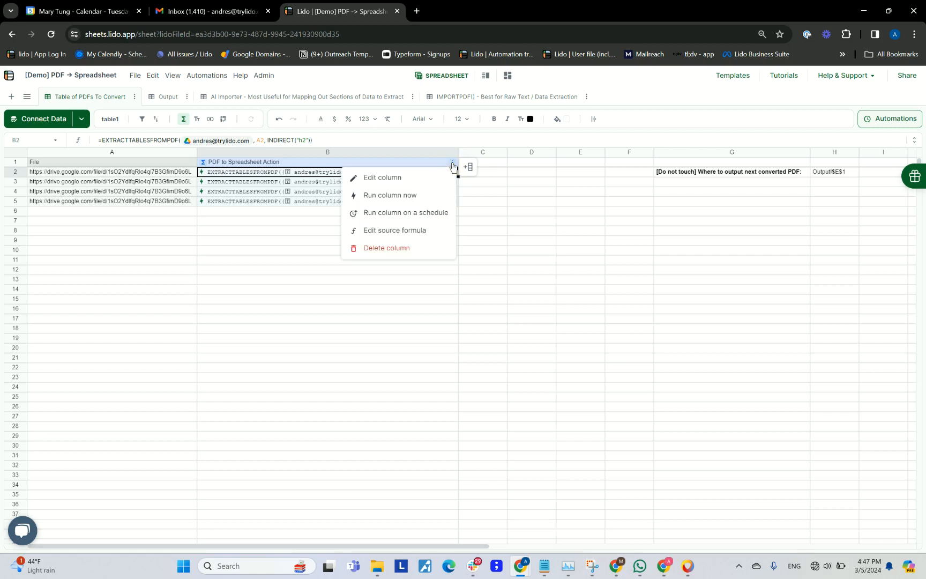
pyautogui.moveTo(414, 198)
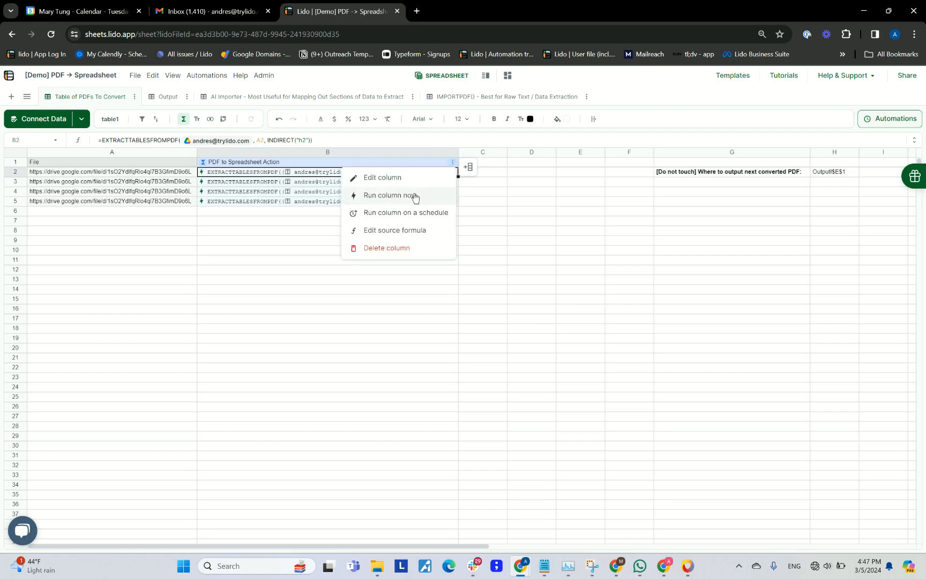
pyautogui.click(387, 195)
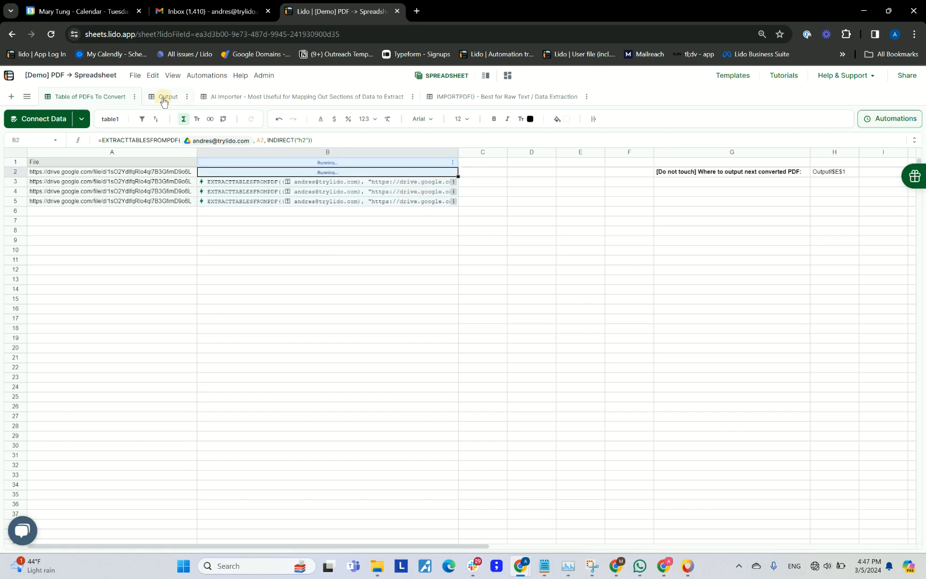
# Review the three extracted tables on Output in columns E–G, J–L and O–Q.
pyautogui.click(167, 97)
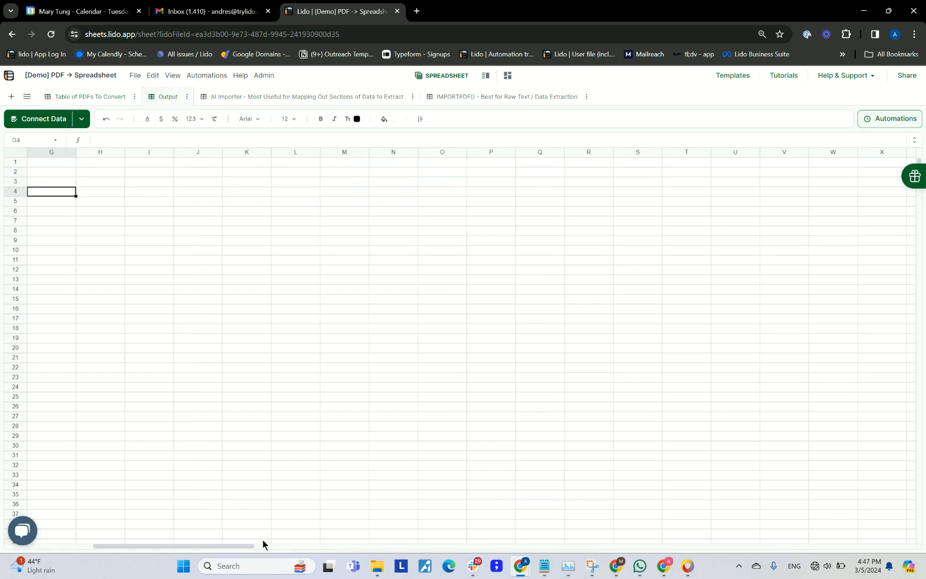
pyautogui.moveTo(217, 512)
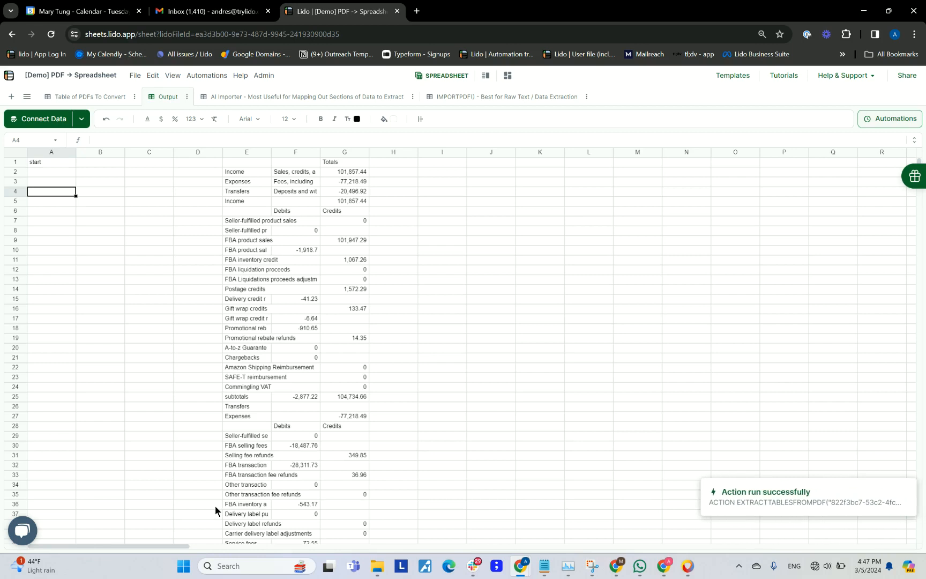
pyautogui.click(246, 172)
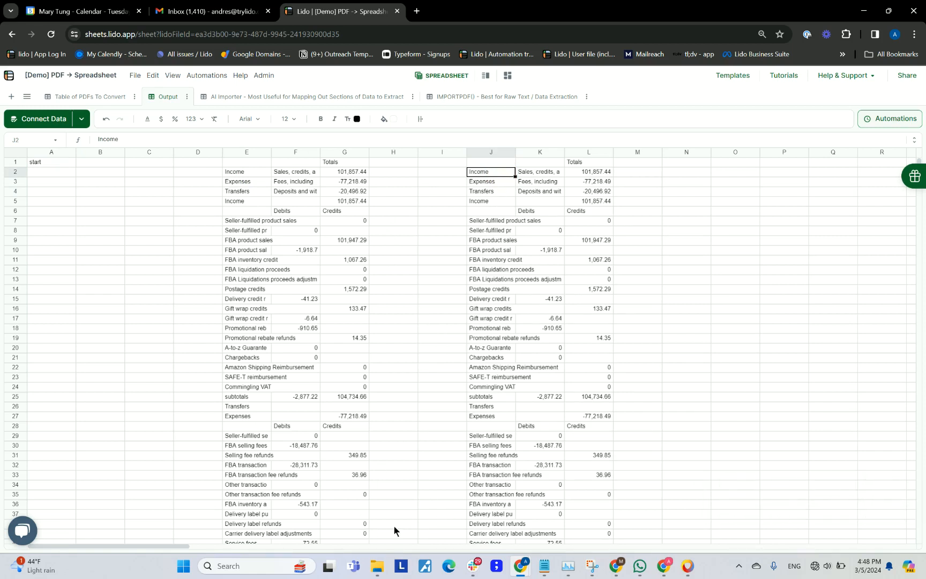
pyautogui.moveTo(661, 330)
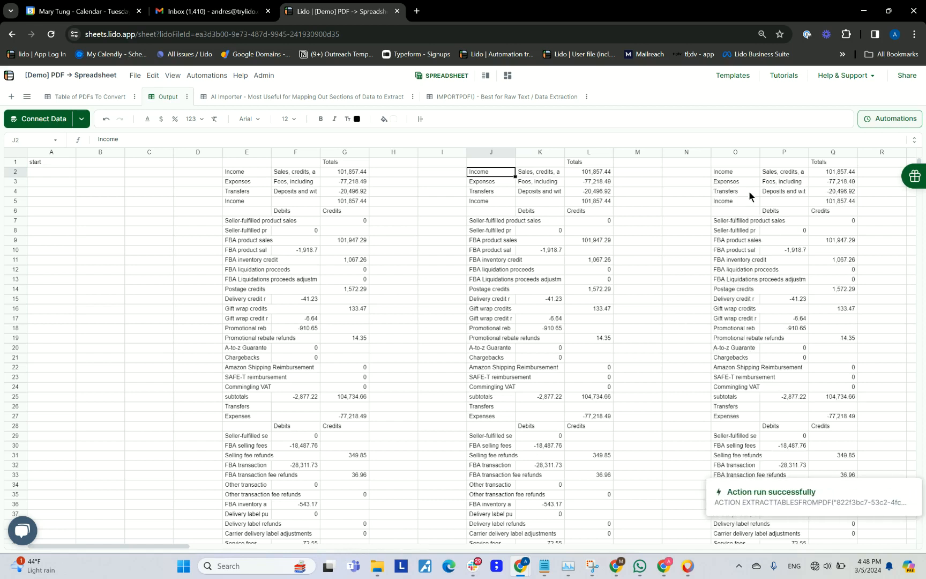
pyautogui.click(833, 171)
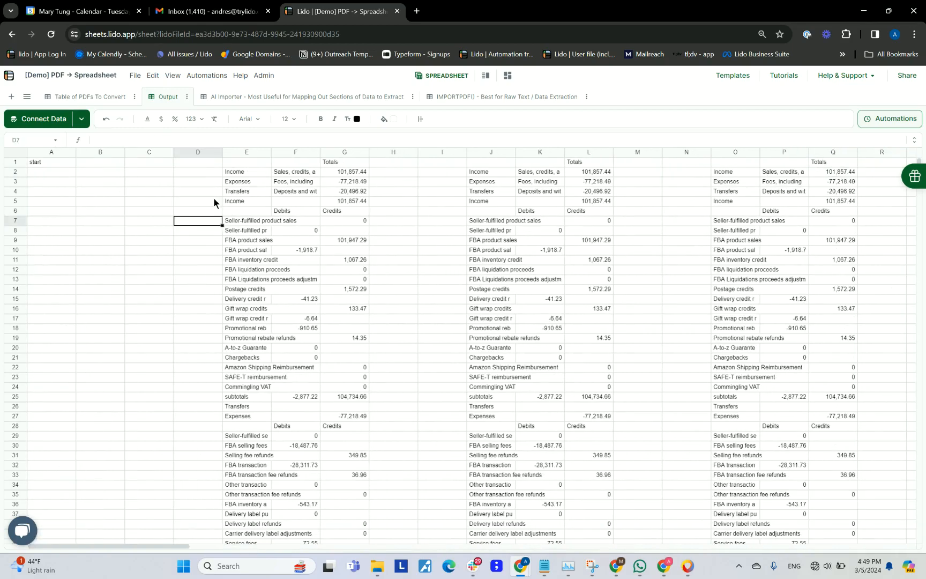
# Go to the empty AI Importer sheet and show the File menu's import-from-PDF option.
pyautogui.click(247, 181)
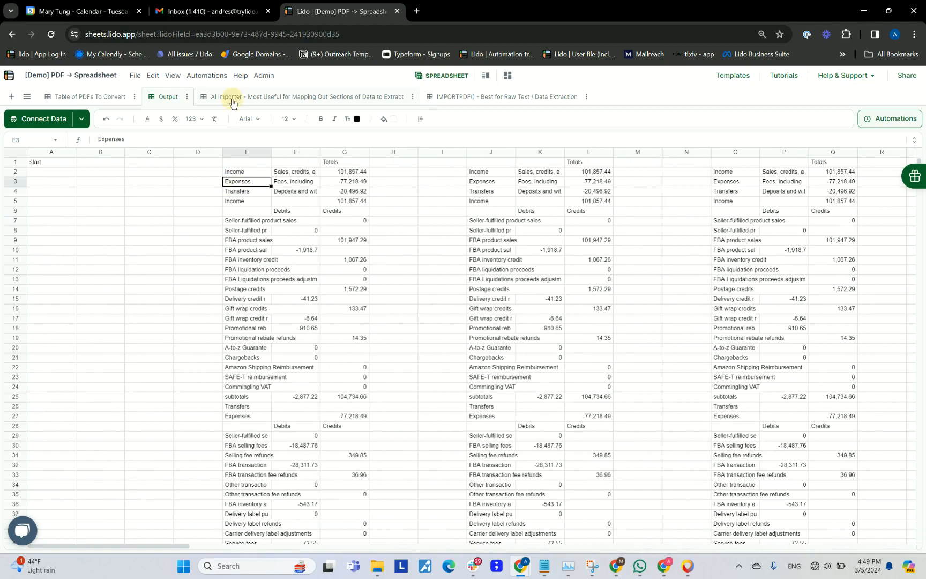
pyautogui.click(227, 96)
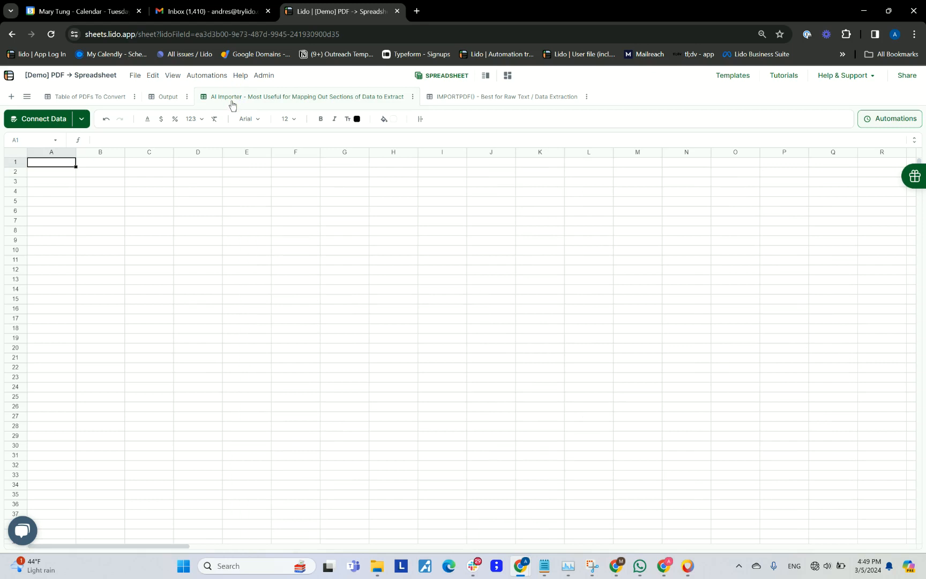
pyautogui.moveTo(224, 108)
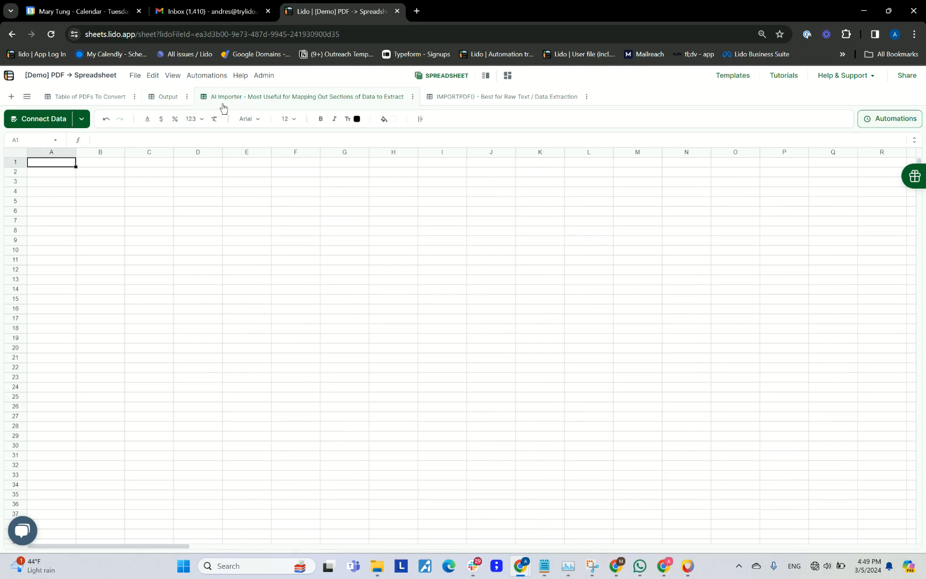
pyautogui.moveTo(288, 108)
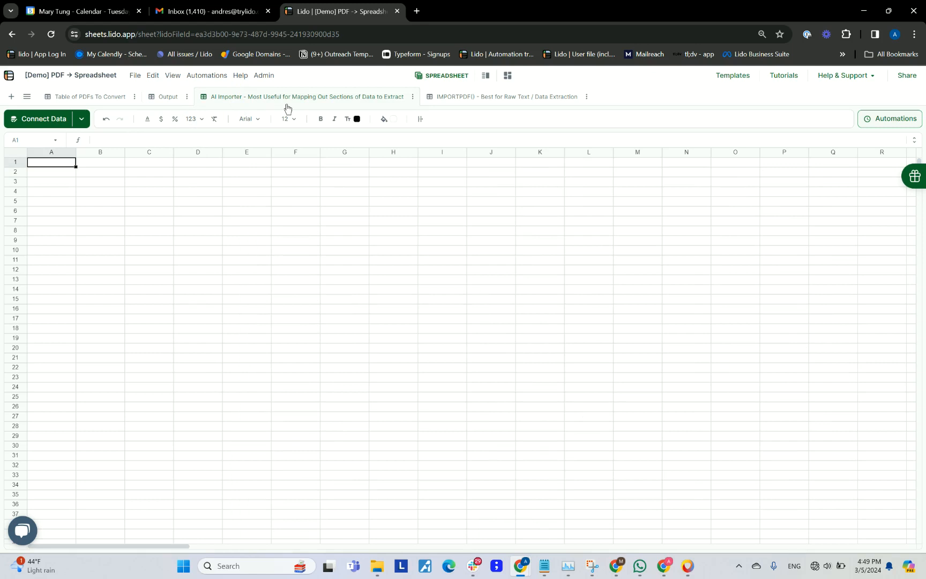
pyautogui.moveTo(294, 109)
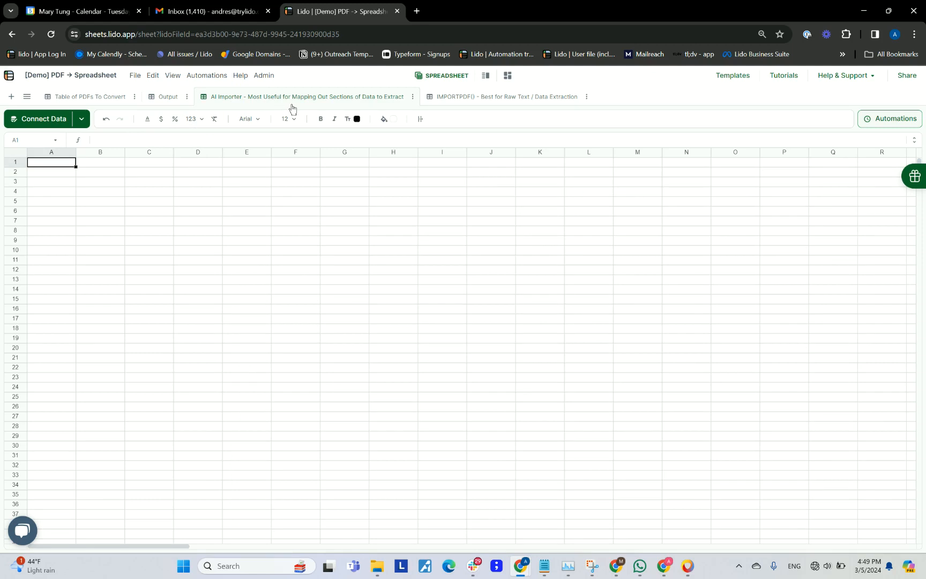
pyautogui.click(134, 75)
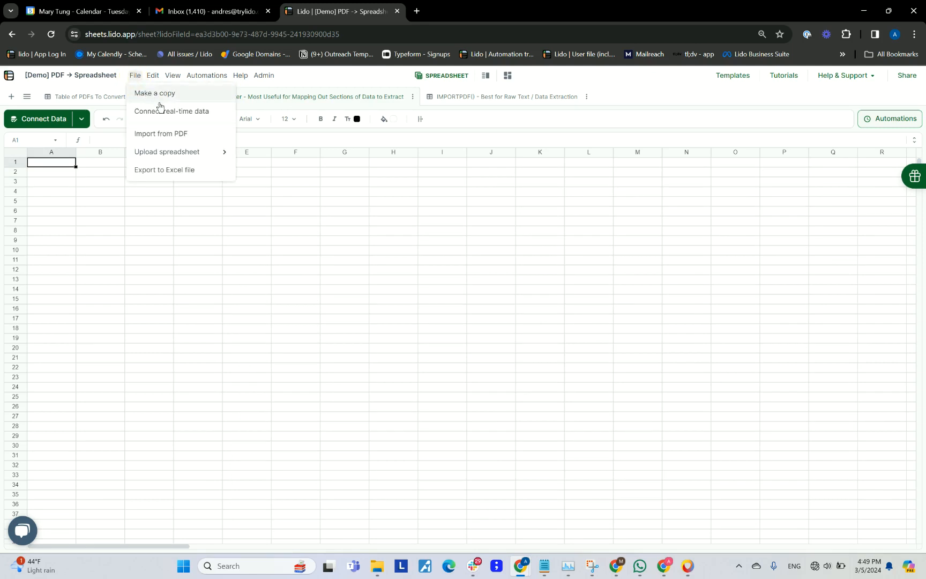
# Load an Amazon statement PDF into the PDF Importer and box its Page 1 tables.
pyautogui.click(161, 133)
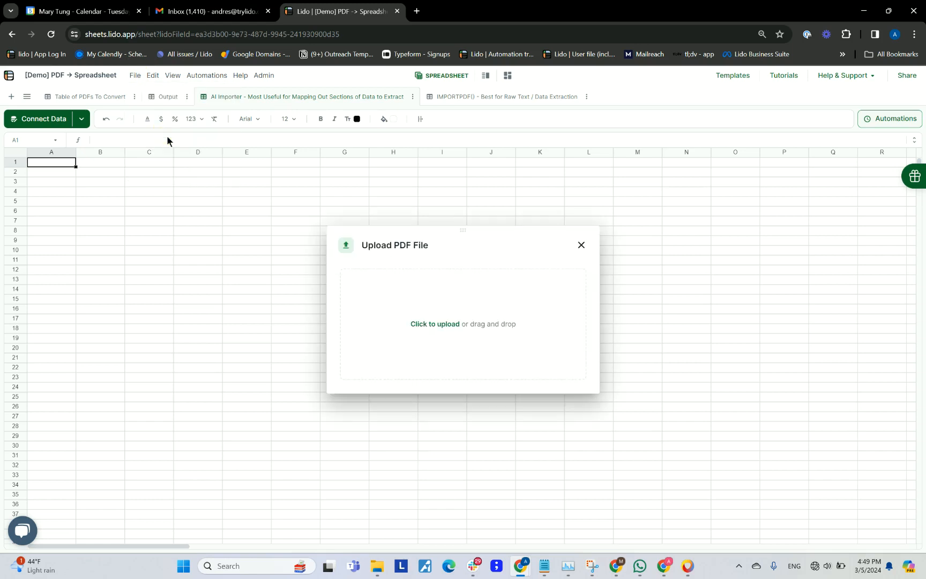
pyautogui.click(463, 324)
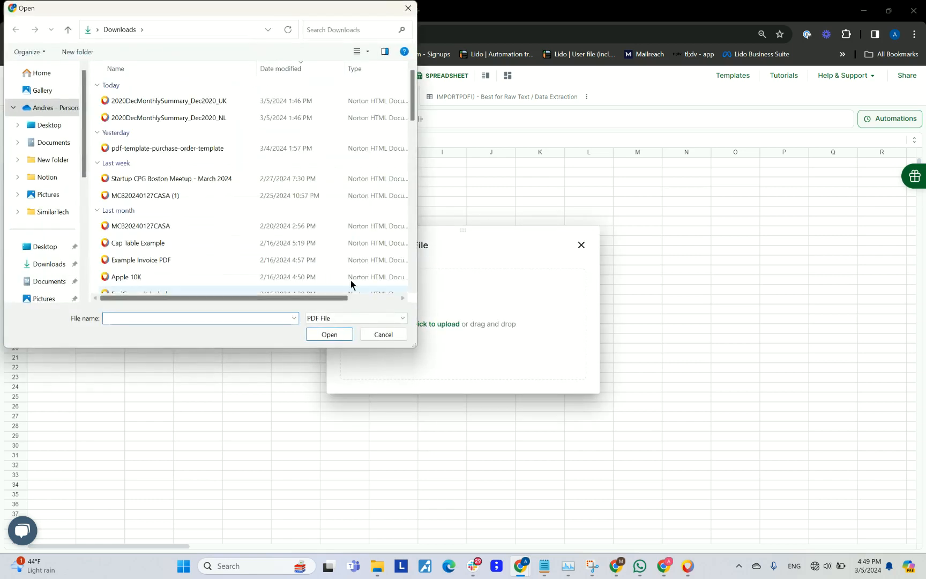
pyautogui.click(329, 334)
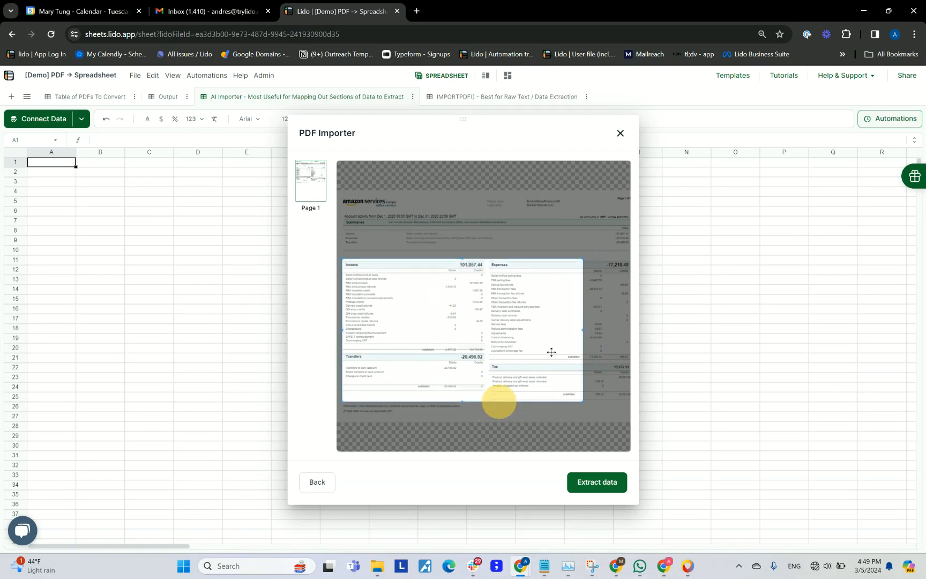
# Extract the marked tables and insert them into AI Importer at cell A1.
pyautogui.click(597, 482)
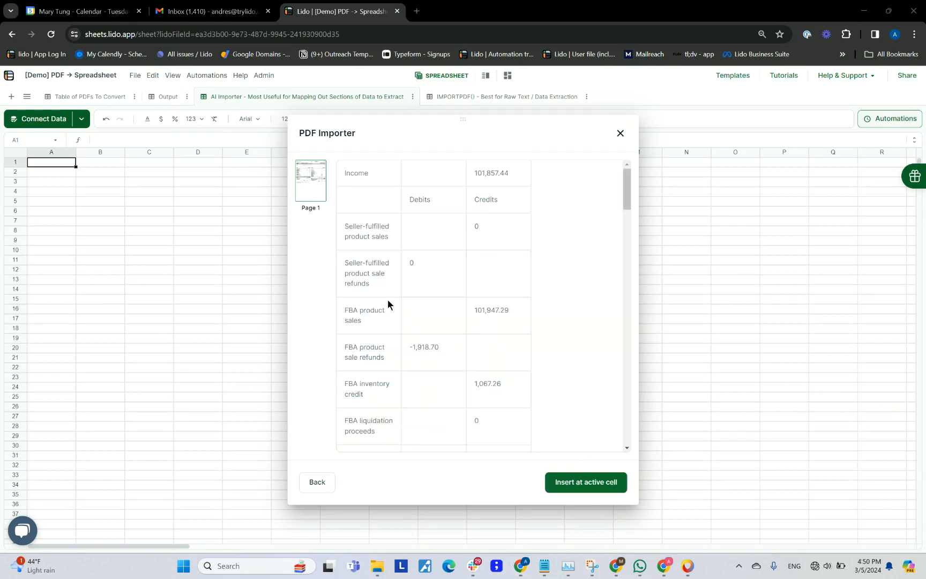
pyautogui.moveTo(457, 244)
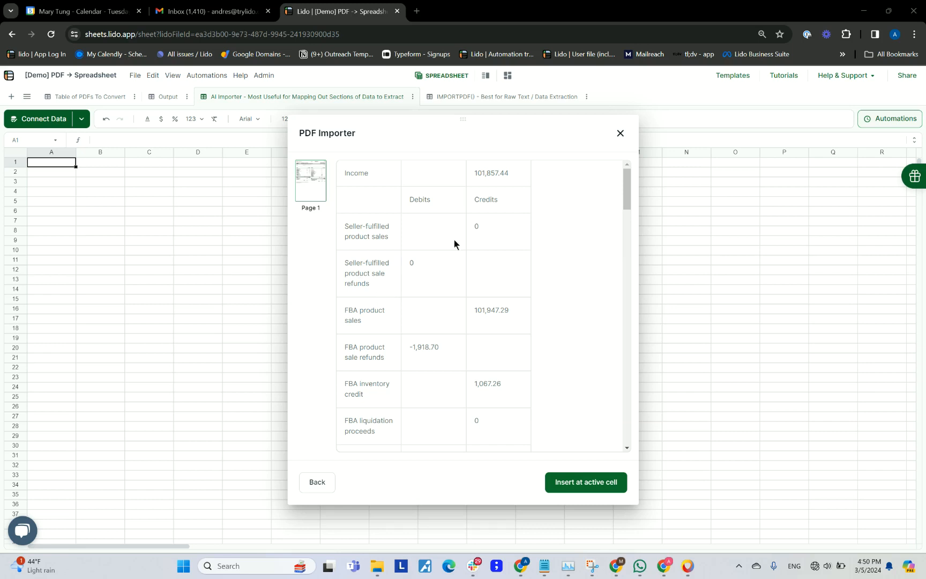
pyautogui.moveTo(606, 370)
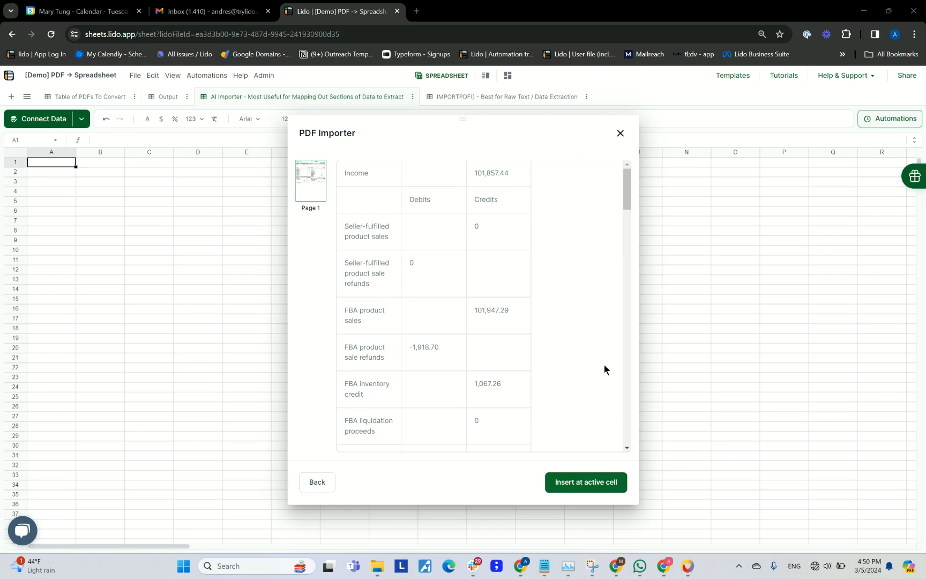
pyautogui.click(100, 171)
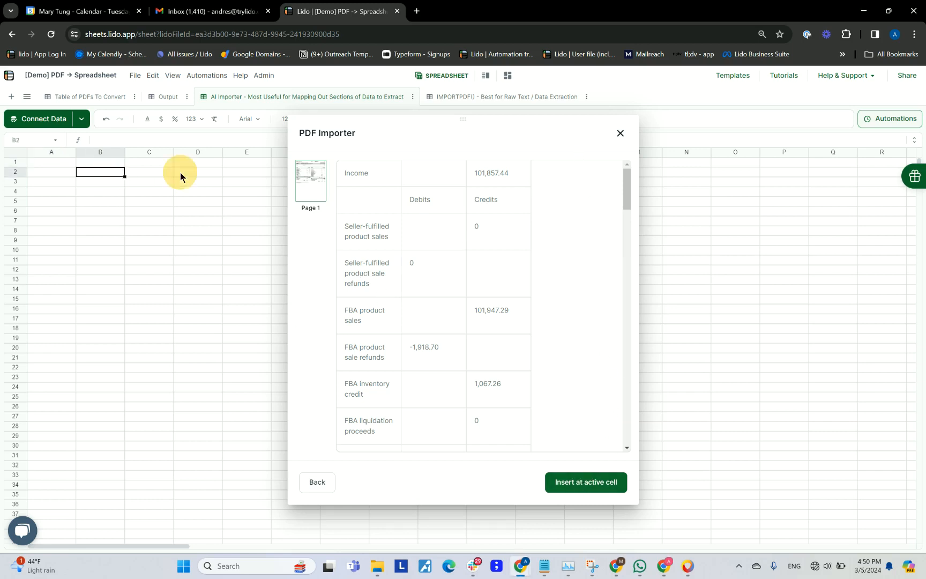
pyautogui.click(51, 162)
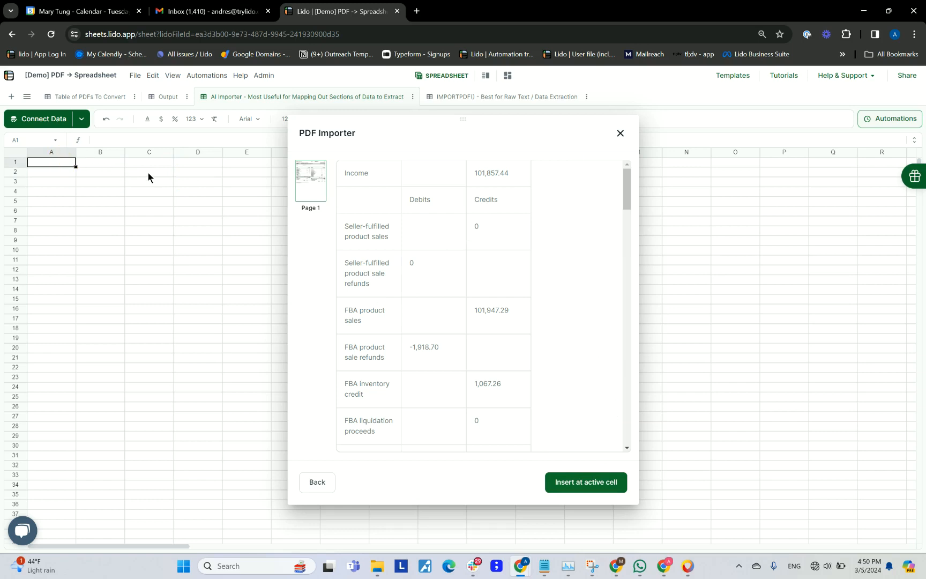
pyautogui.moveTo(92, 167)
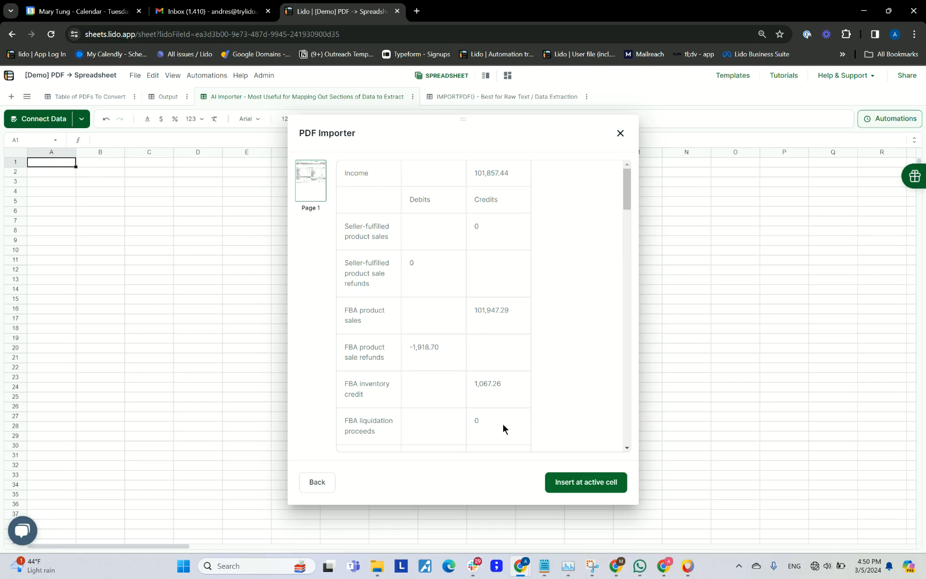
pyautogui.click(586, 483)
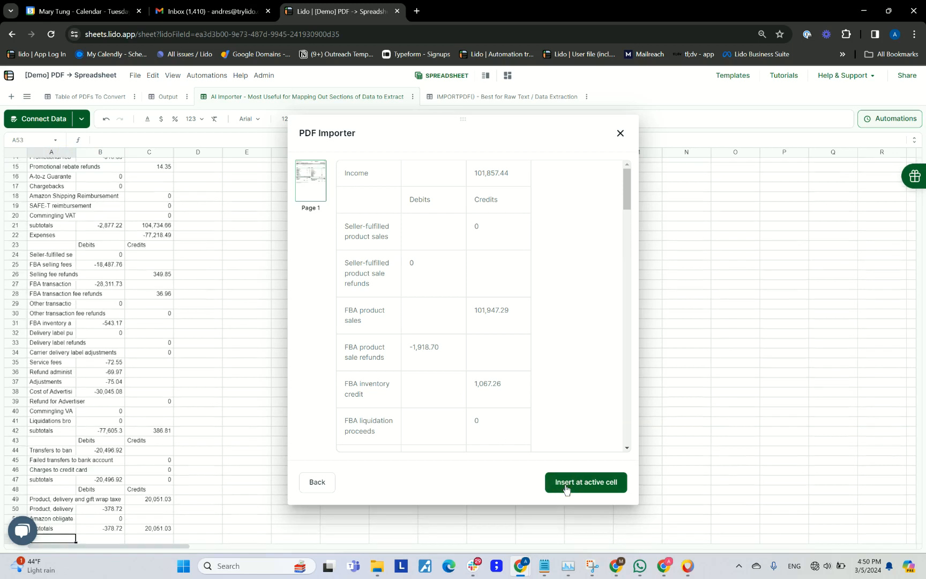
pyautogui.click(586, 482)
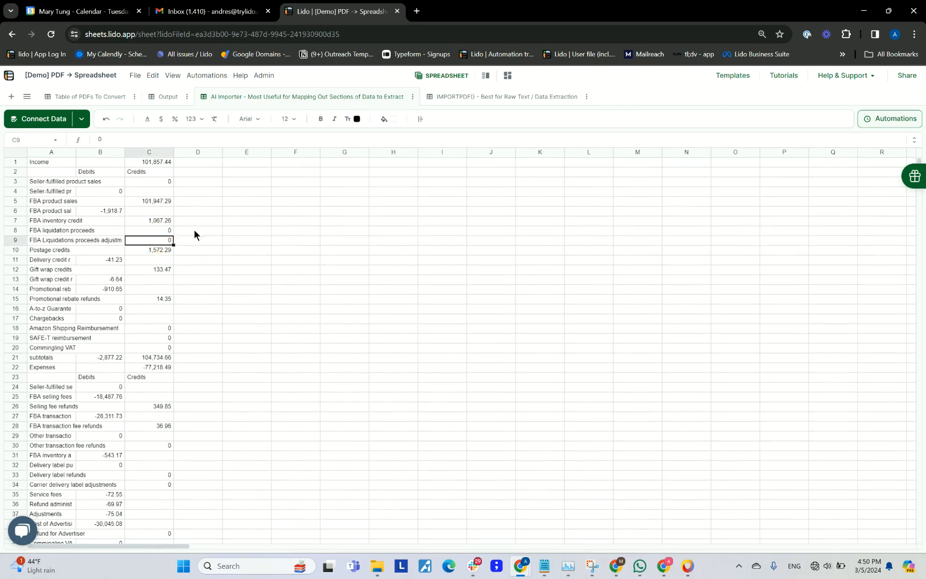
pyautogui.moveTo(439, 102)
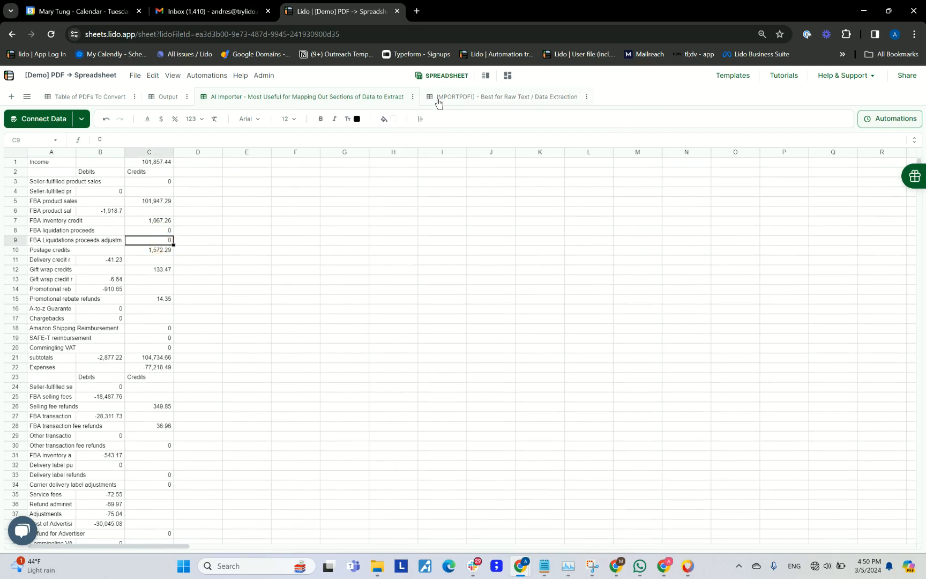
# Run the IMPORTPDF formula in A1 and scroll through the raw statement text.
pyautogui.click(504, 96)
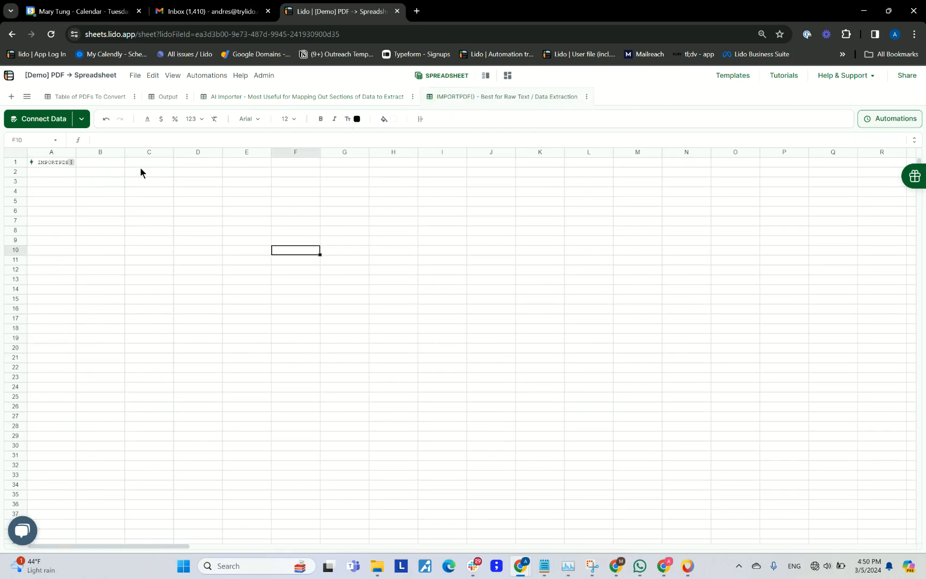
pyautogui.click(50, 162)
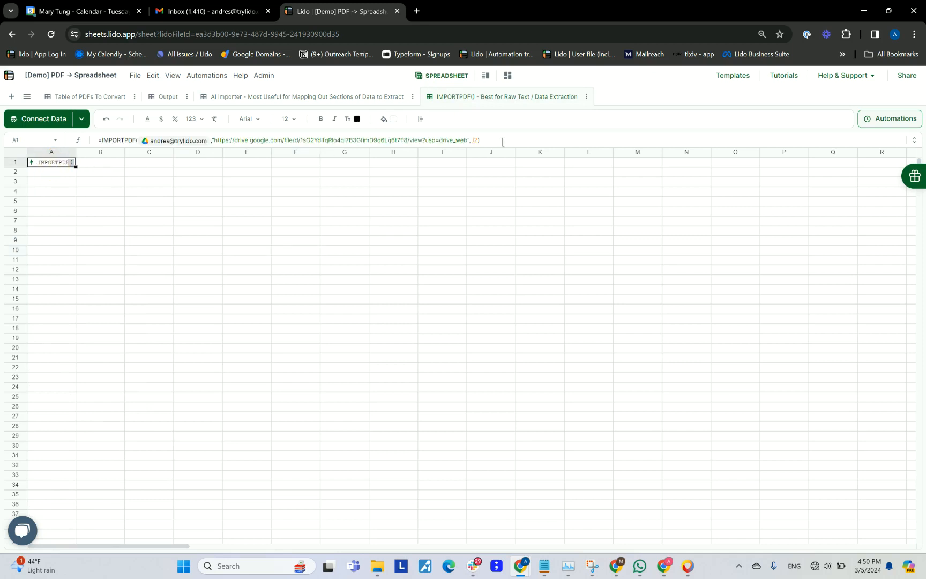
pyautogui.moveTo(516, 115)
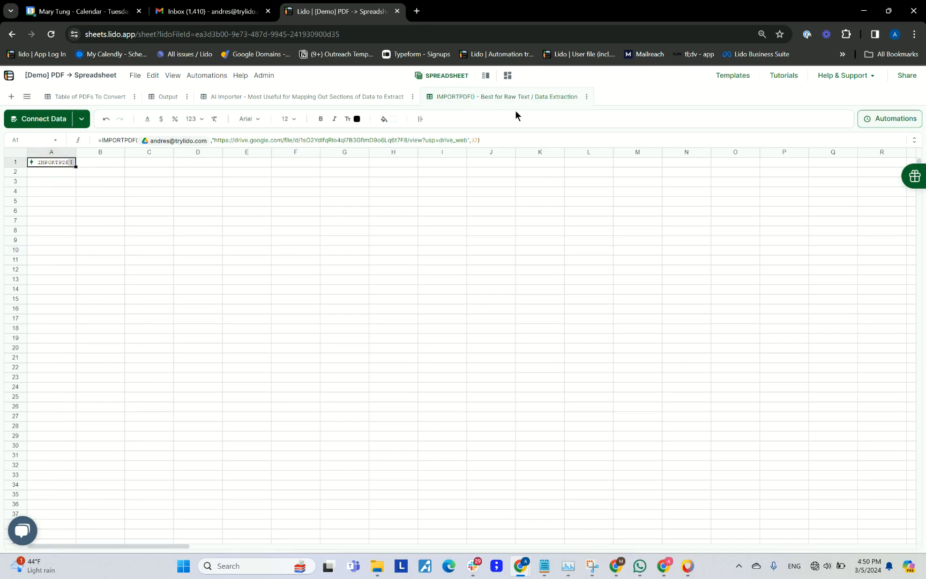
pyautogui.moveTo(109, 157)
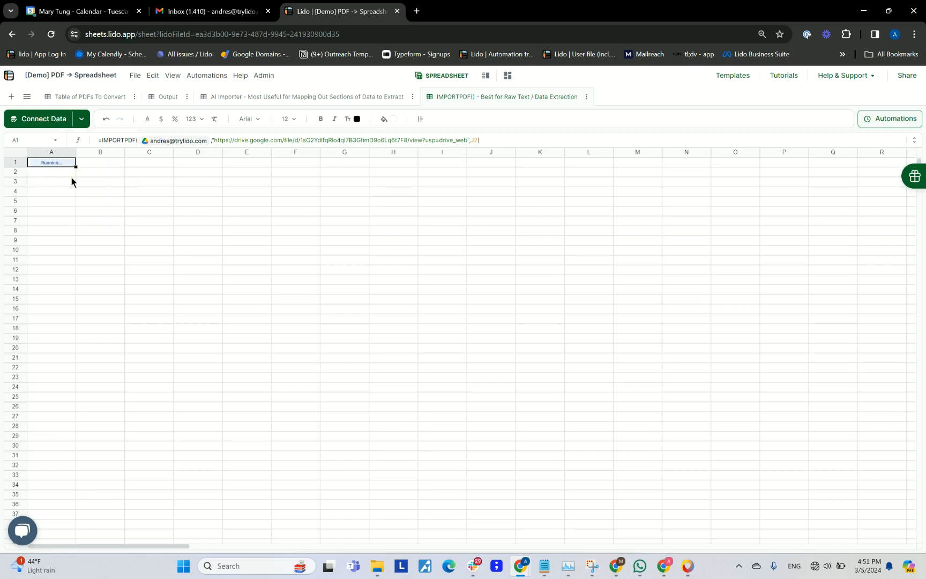
pyautogui.moveTo(252, 217)
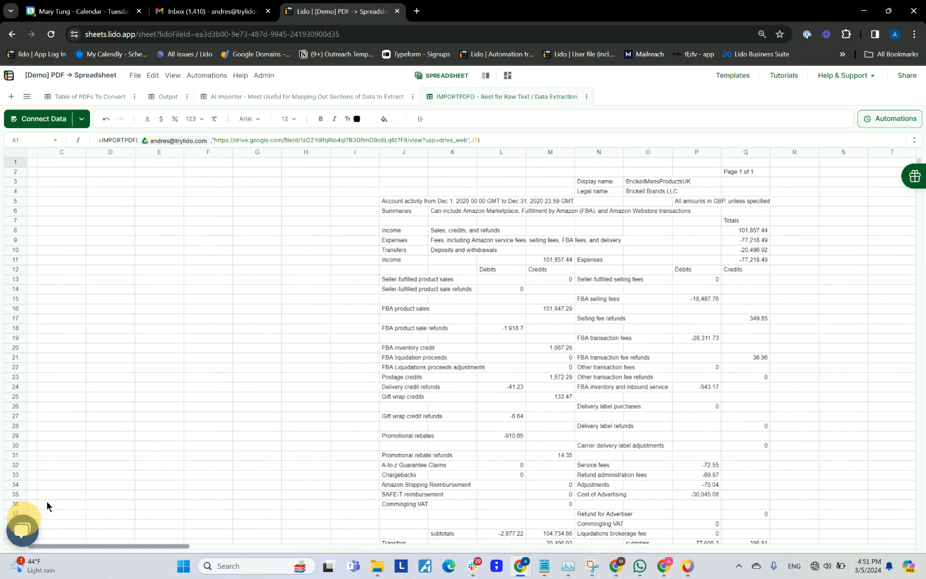
pyautogui.click(550, 211)
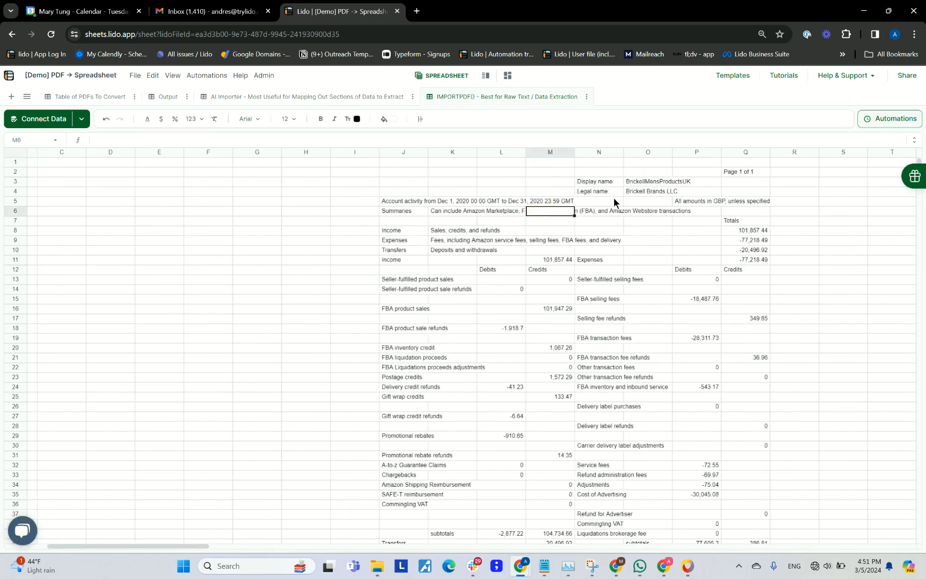
pyautogui.scroll(-3)
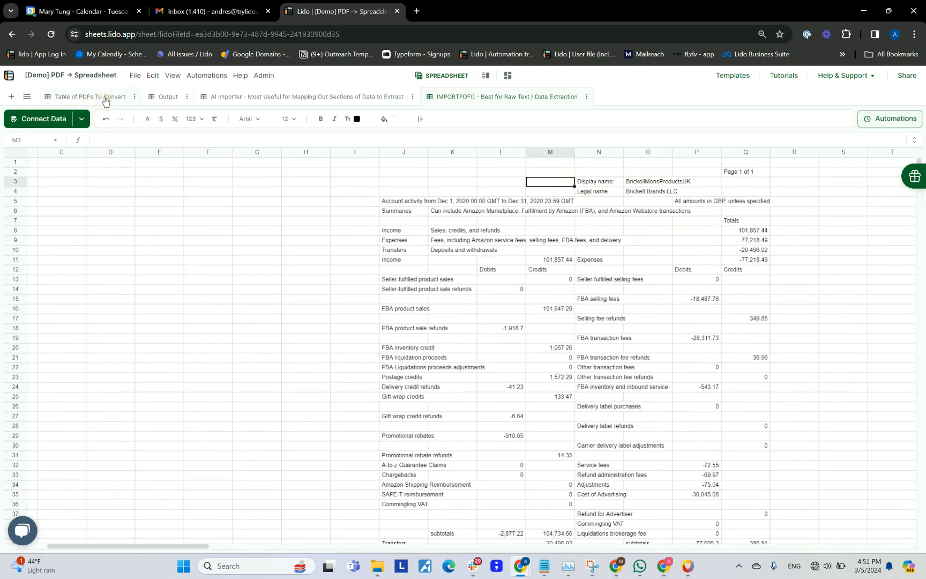
# Check the Table of PDFs To Convert sheet, then return to Output.
pyautogui.click(86, 97)
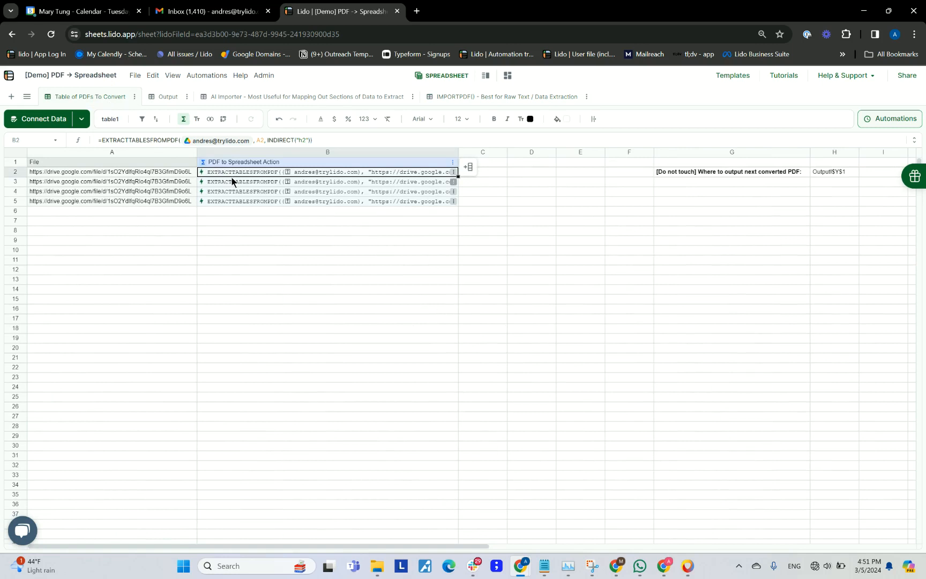
pyautogui.moveTo(235, 186)
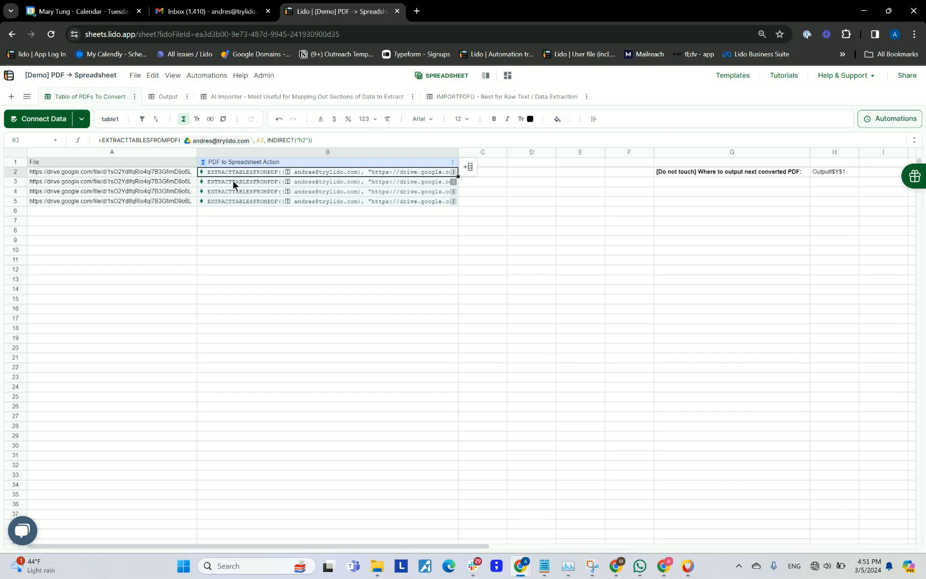
pyautogui.click(167, 96)
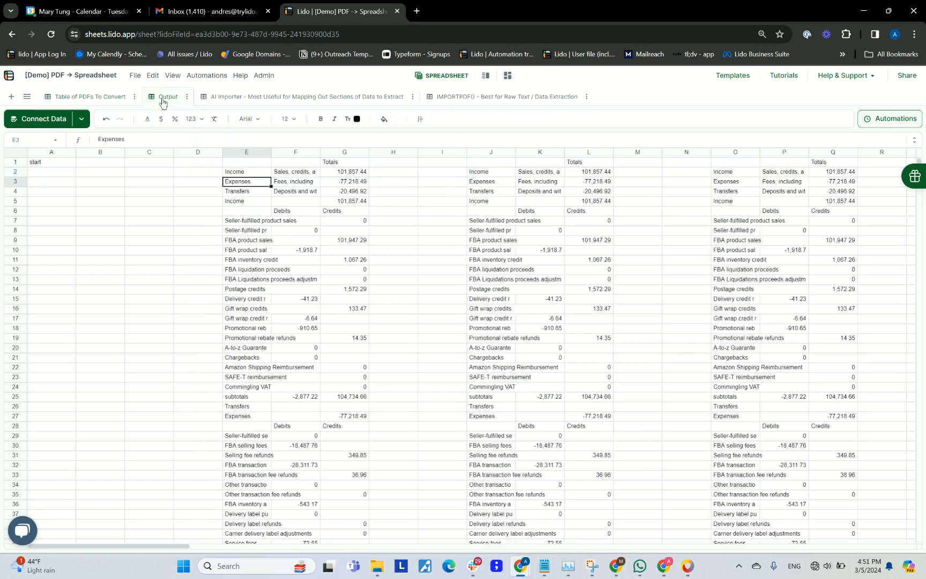